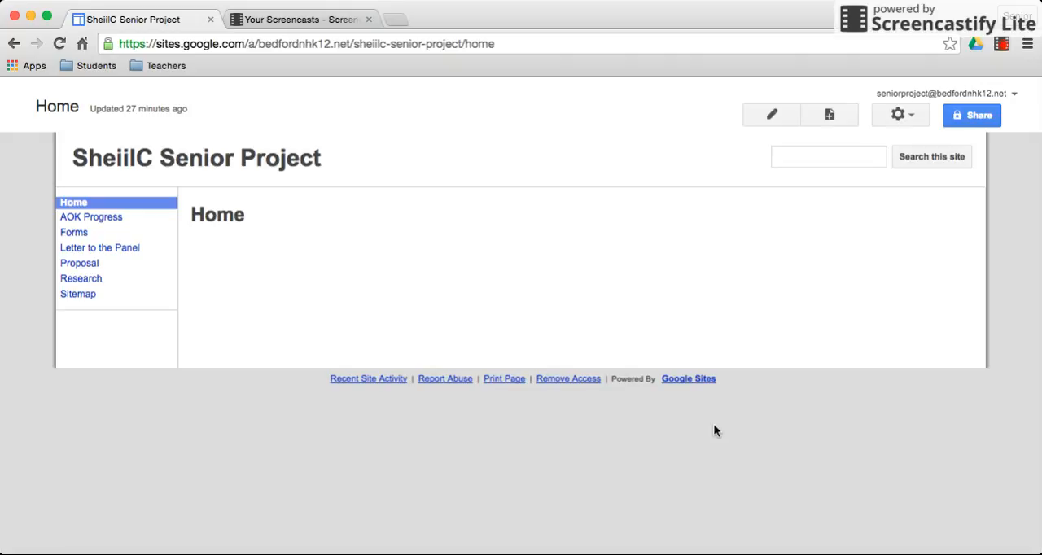
pyautogui.moveTo(91, 187)
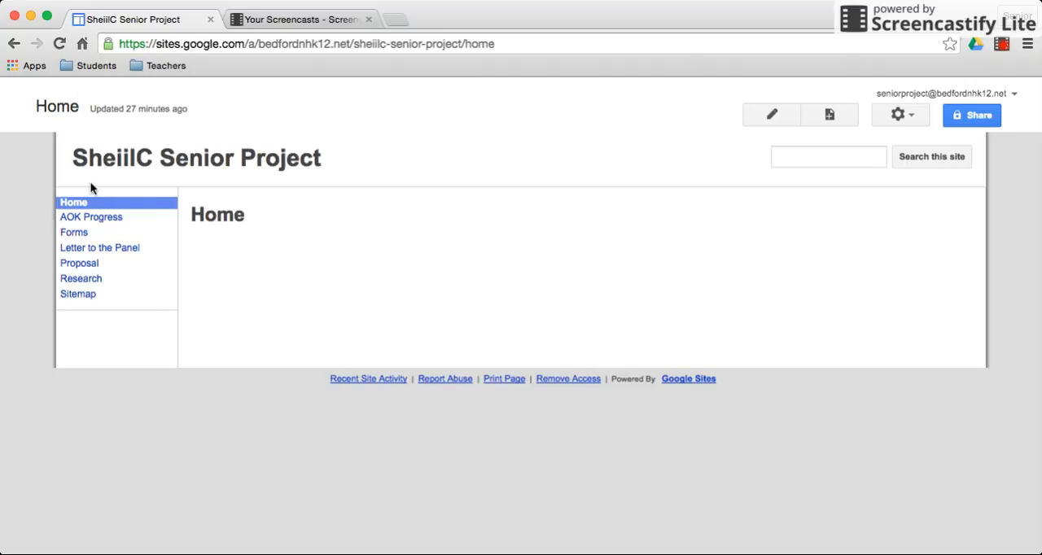
pyautogui.moveTo(47, 316)
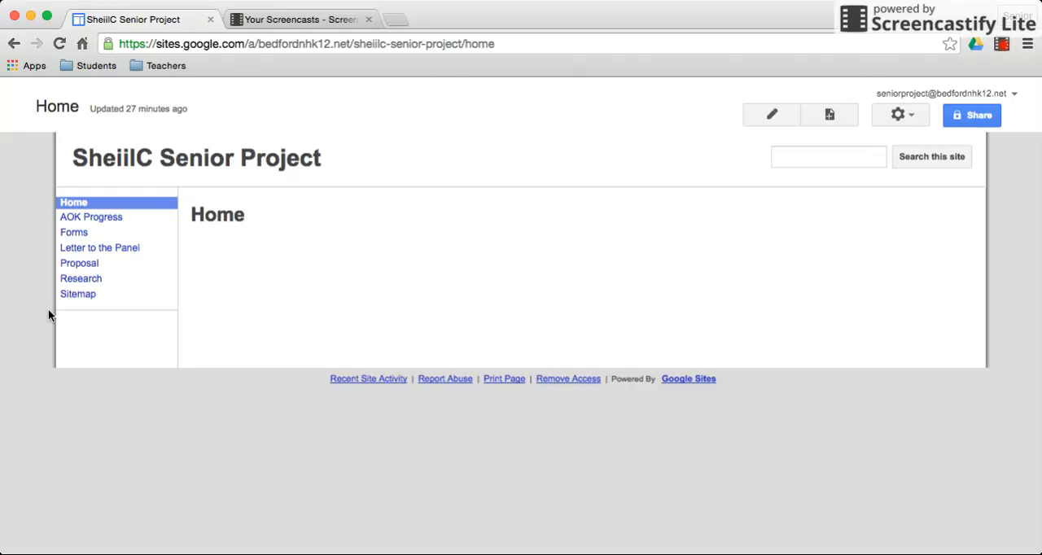
pyautogui.moveTo(703, 274)
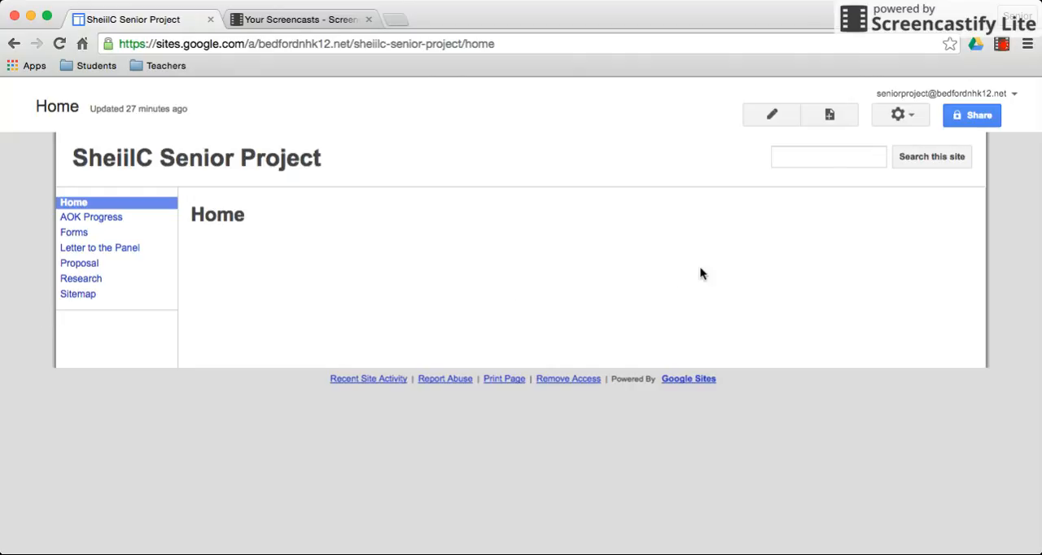
pyautogui.moveTo(899, 114)
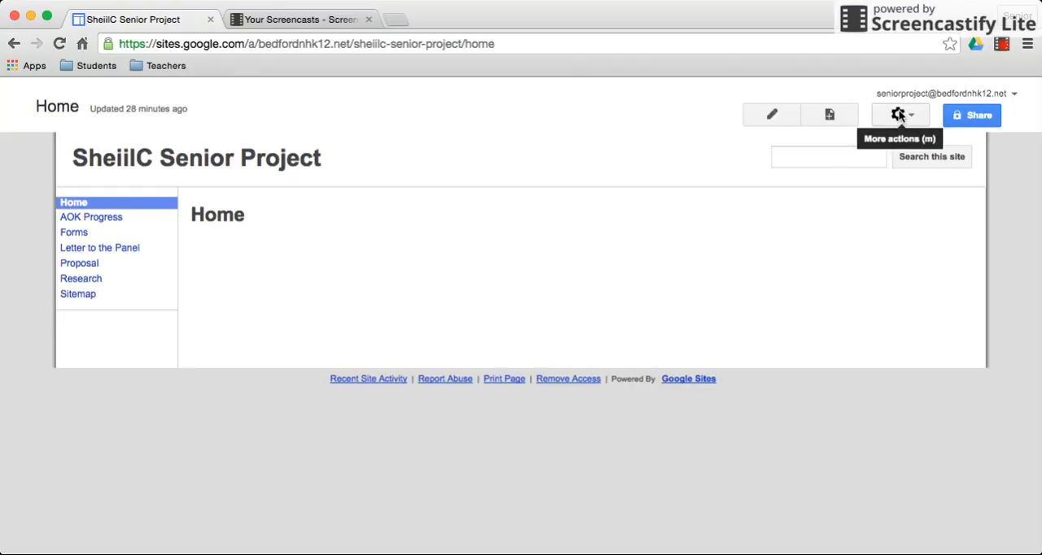
# - Enter Edit site layout mode for the SheilC Senior Project site via More actions
pyautogui.click(899, 114)
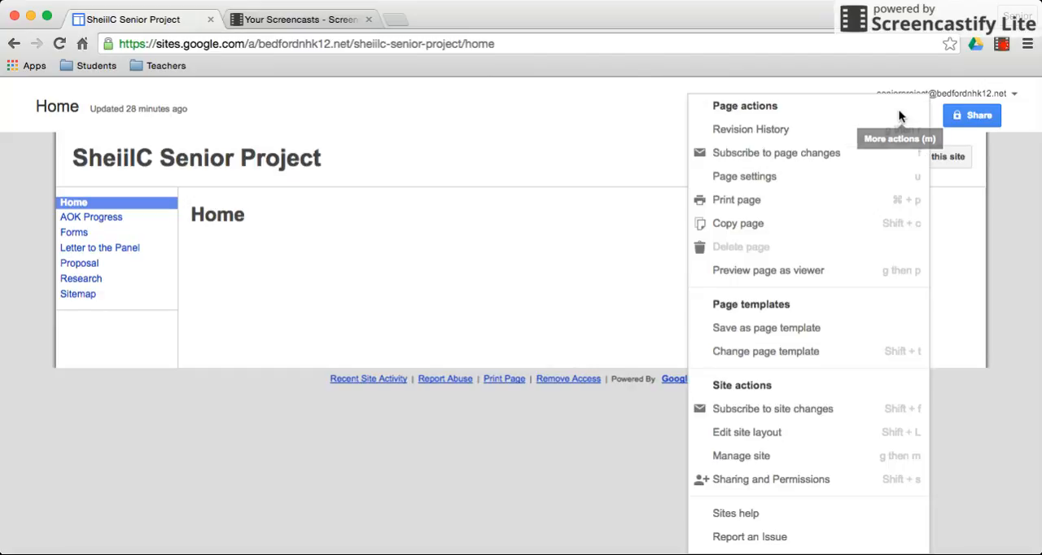
pyautogui.moveTo(807, 433)
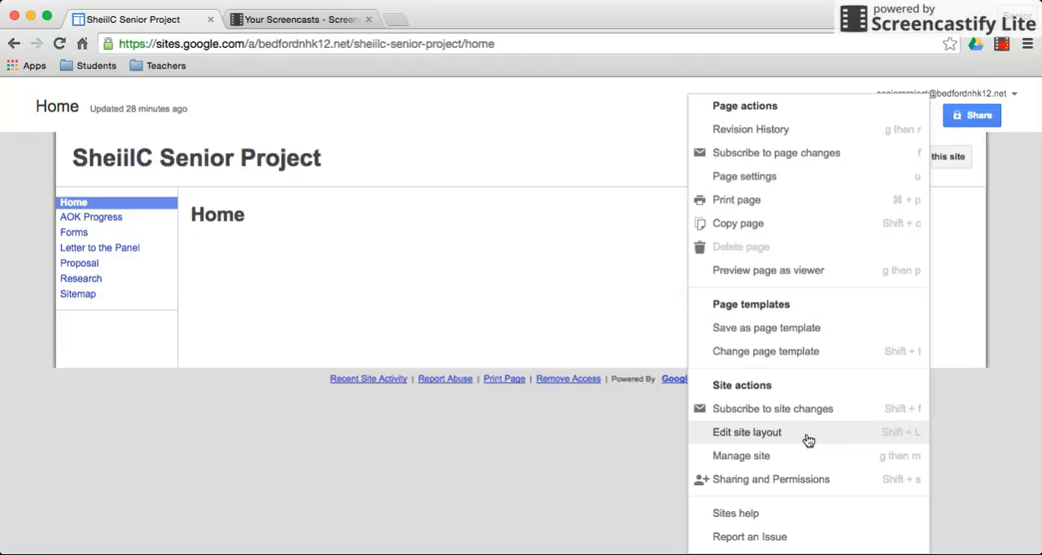
pyautogui.click(745, 433)
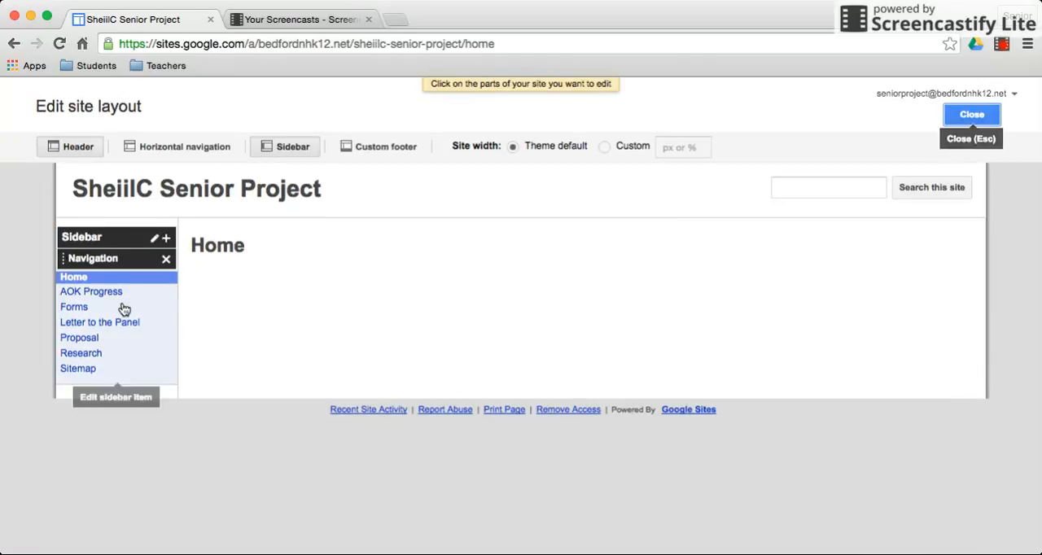
pyautogui.moveTo(127, 300)
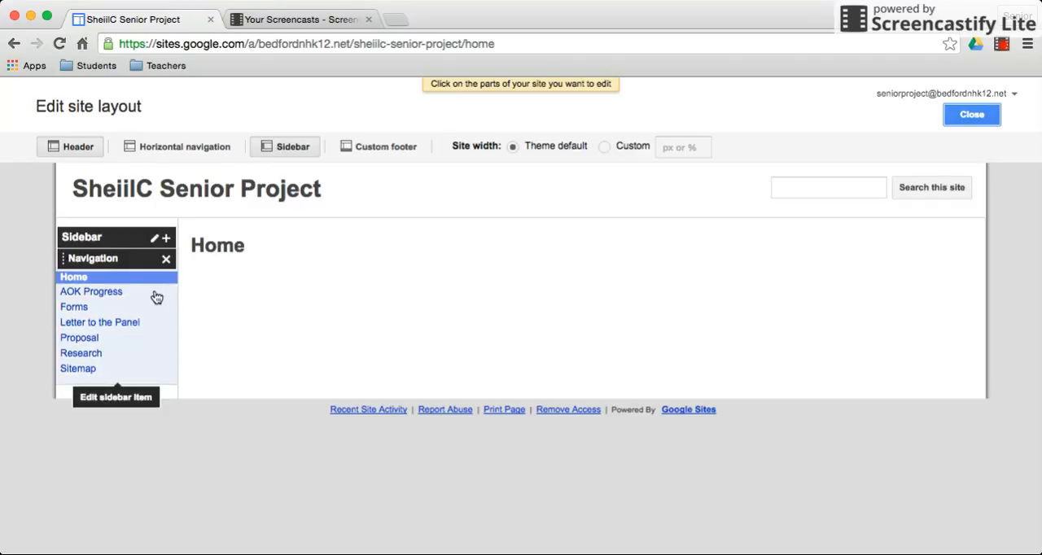
pyautogui.moveTo(149, 310)
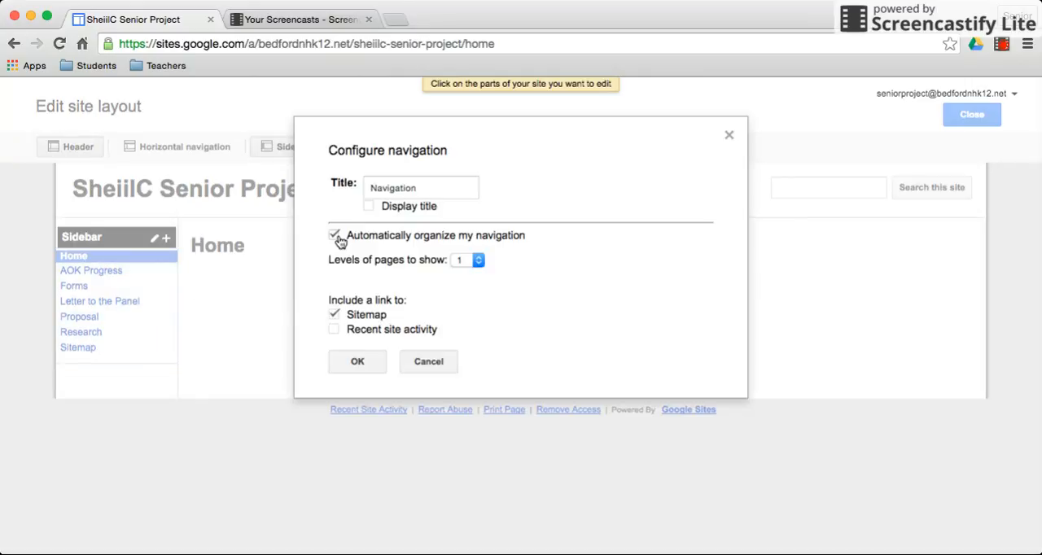
# - Turn off 'Automatically organize my navigation' and begin adding a page to the sidebar
pyautogui.click(334, 235)
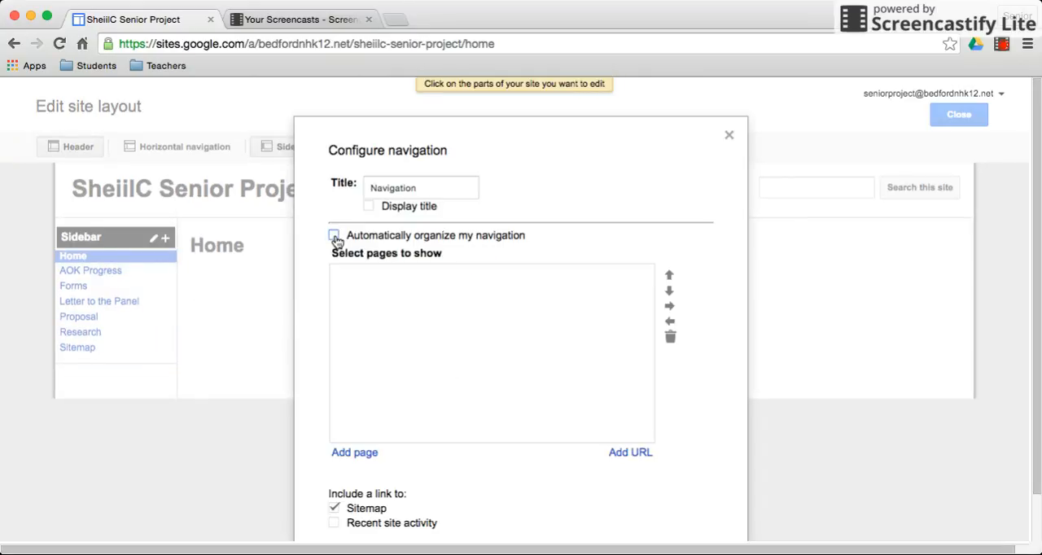
pyautogui.click(334, 235)
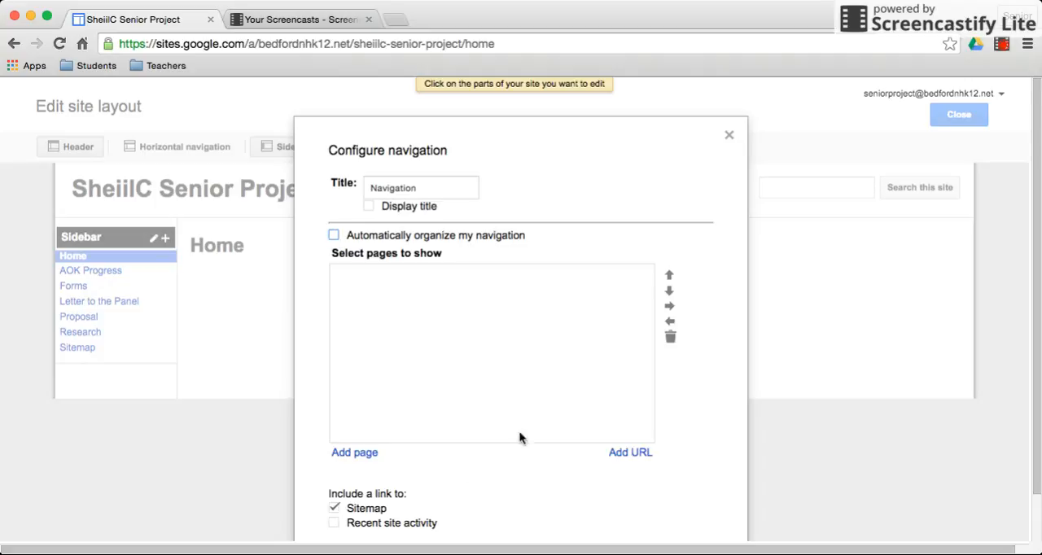
pyautogui.moveTo(550, 280)
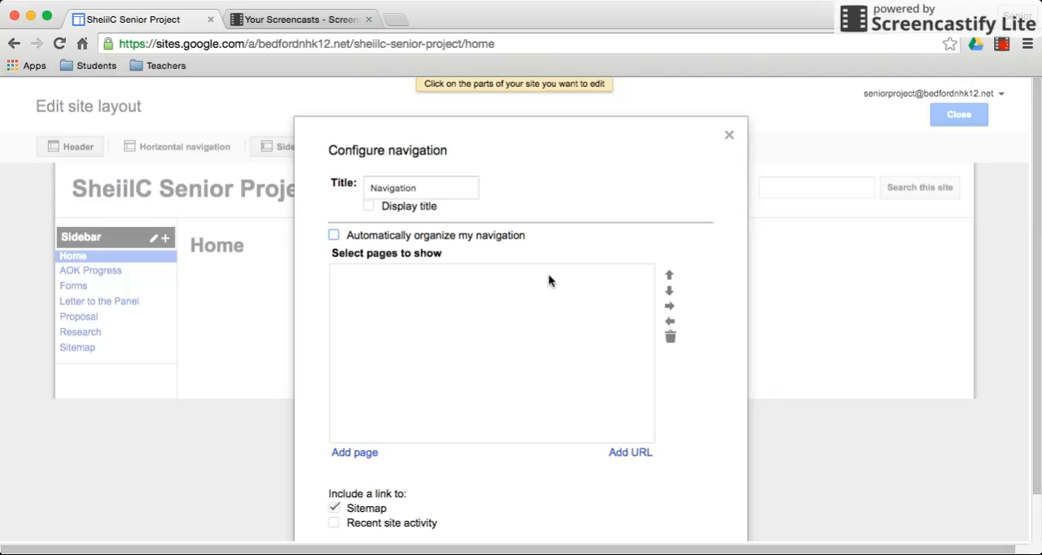
pyautogui.moveTo(385, 472)
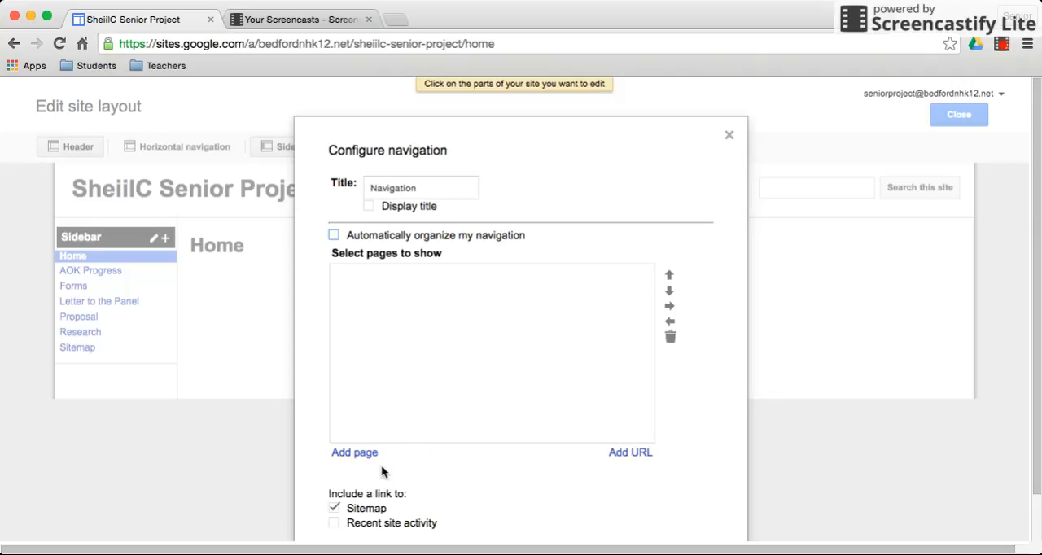
pyautogui.click(355, 452)
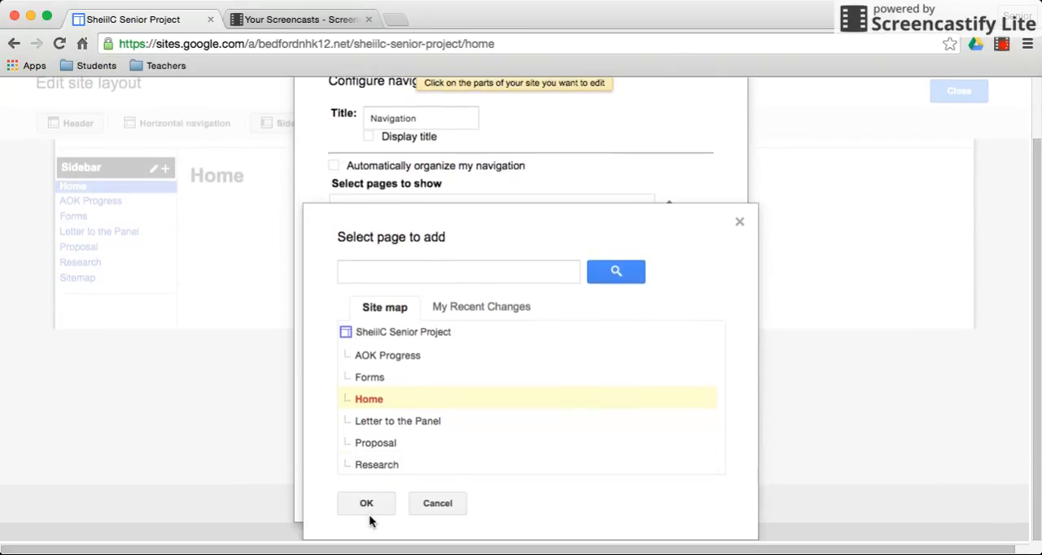
# - Add Home, Proposal, Research, Forms, AOK Progress and Letter to the Panel from the Site map, in order
pyautogui.click(364, 503)
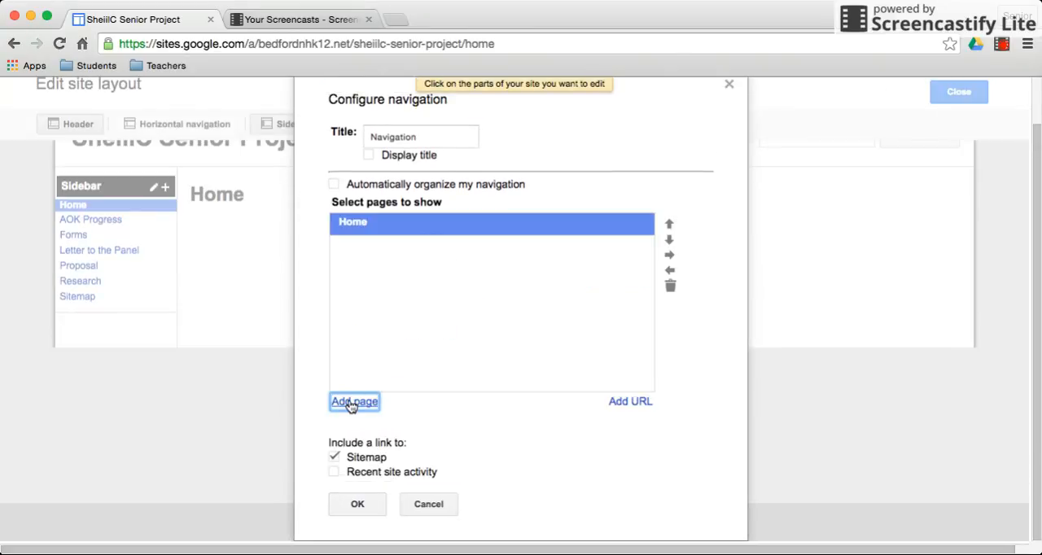
pyautogui.click(353, 400)
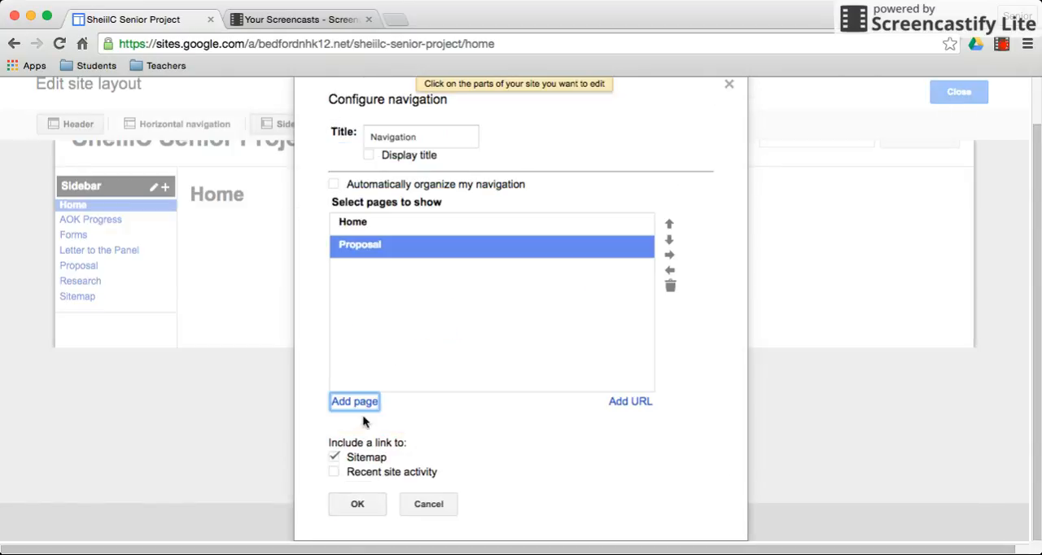
pyautogui.click(355, 400)
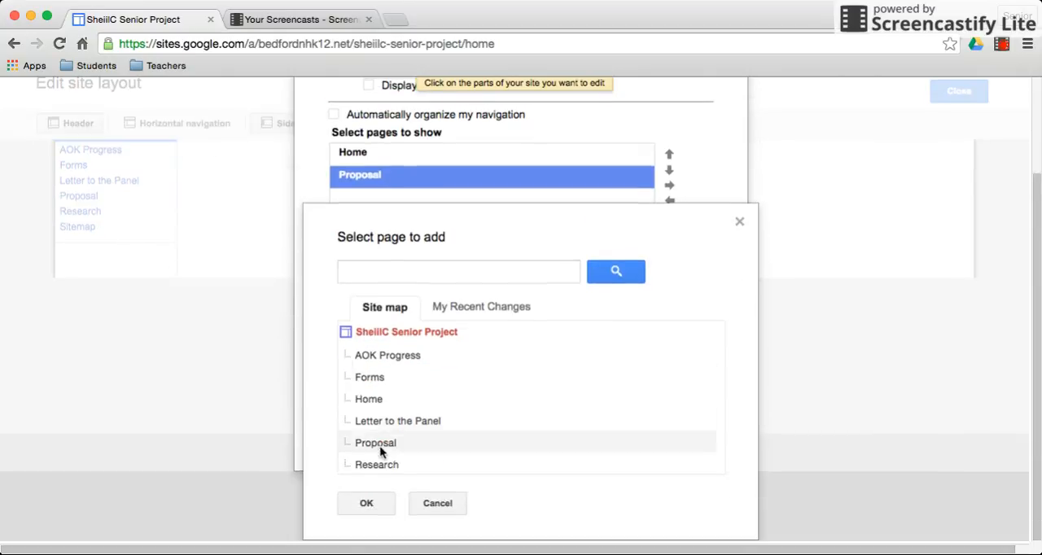
pyautogui.click(365, 503)
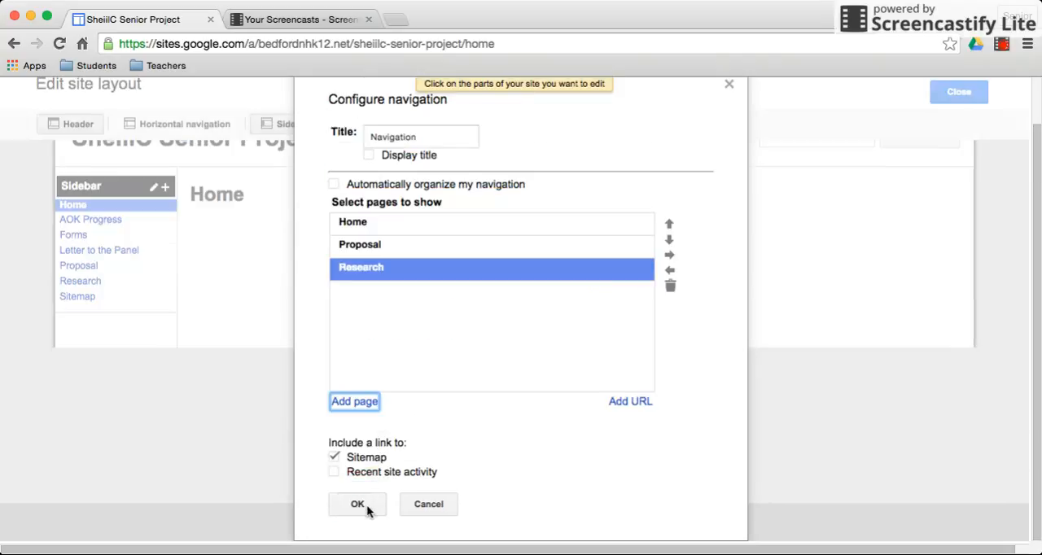
pyautogui.click(355, 401)
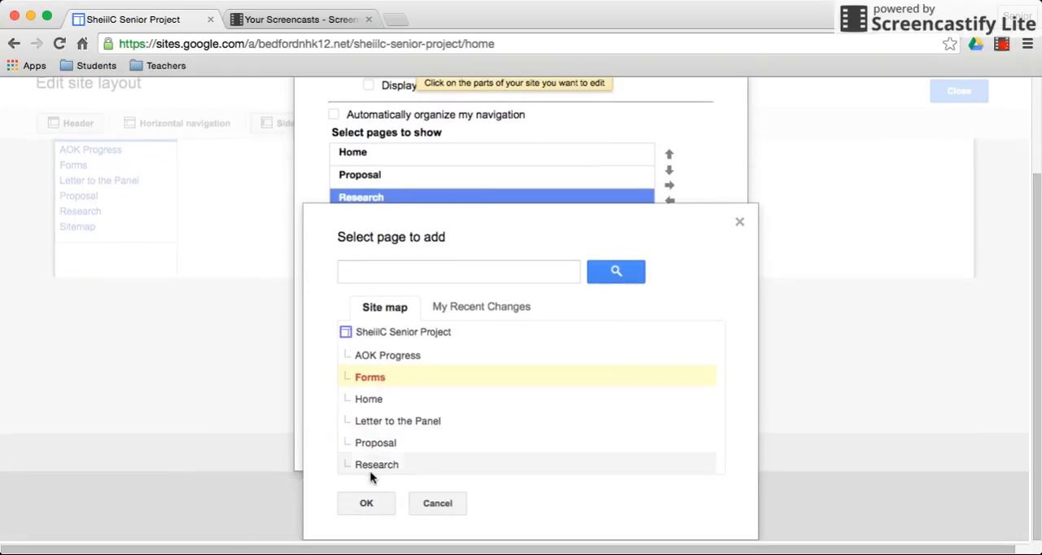
pyautogui.click(365, 503)
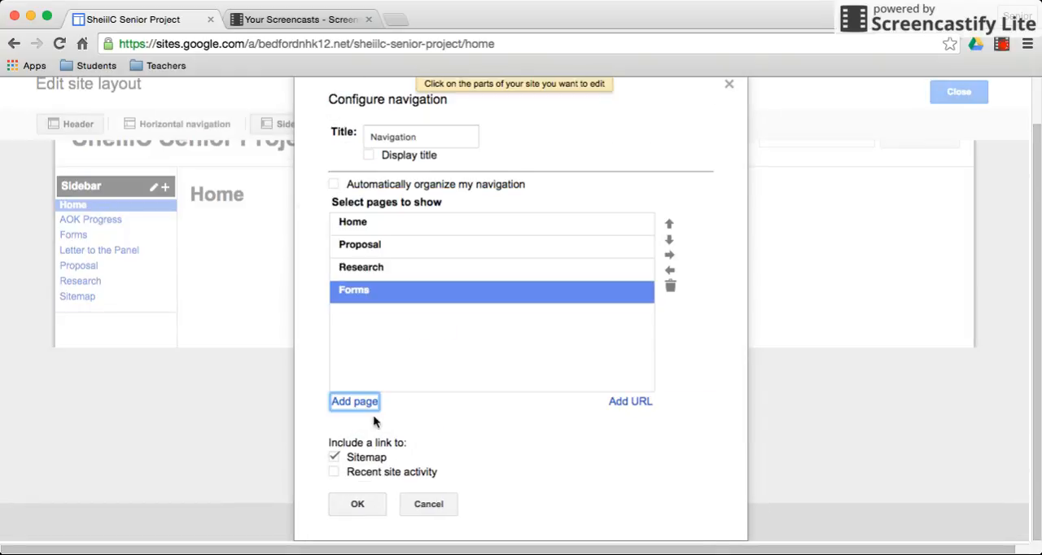
pyautogui.click(355, 400)
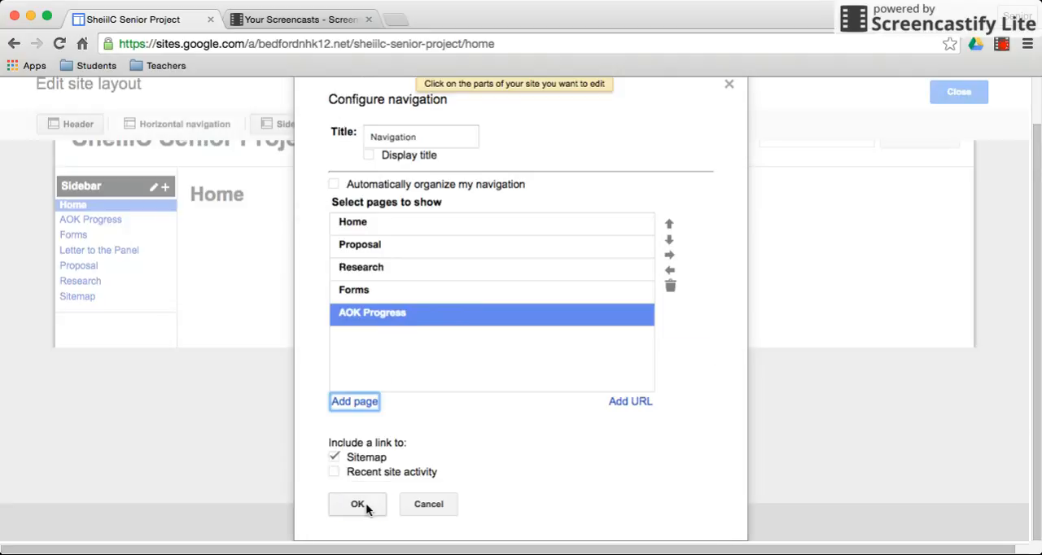
pyautogui.click(355, 400)
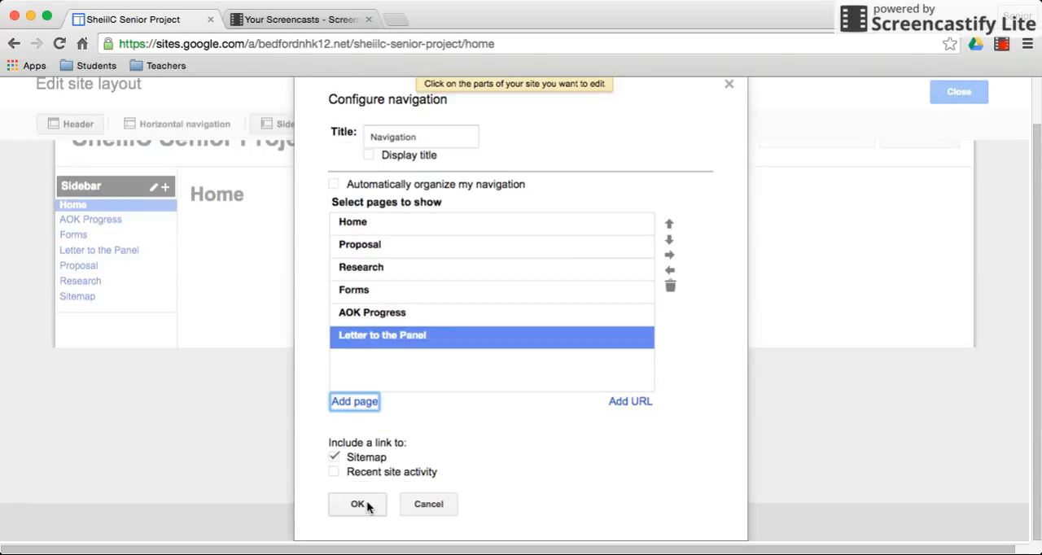
pyautogui.moveTo(469, 248)
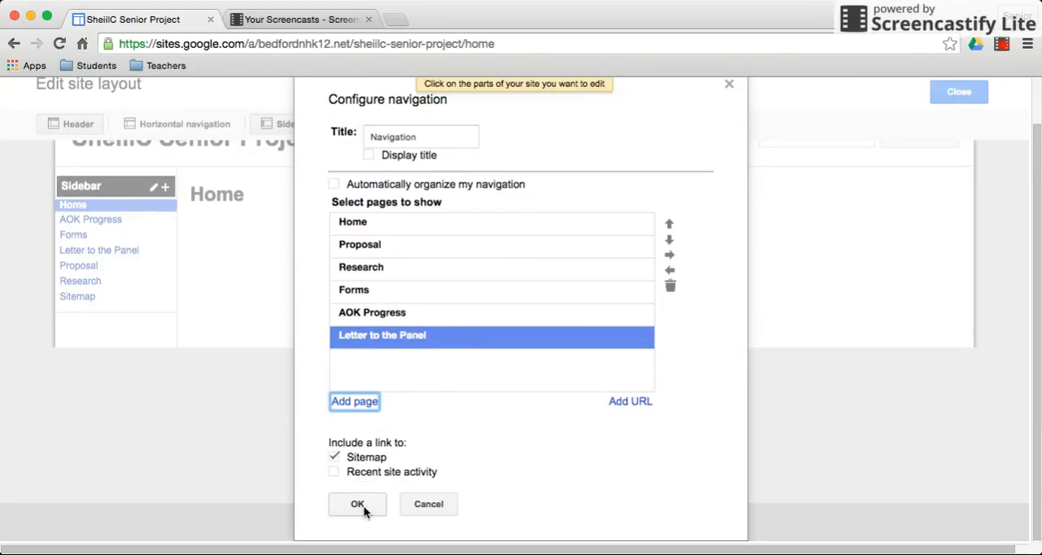
pyautogui.moveTo(379, 294)
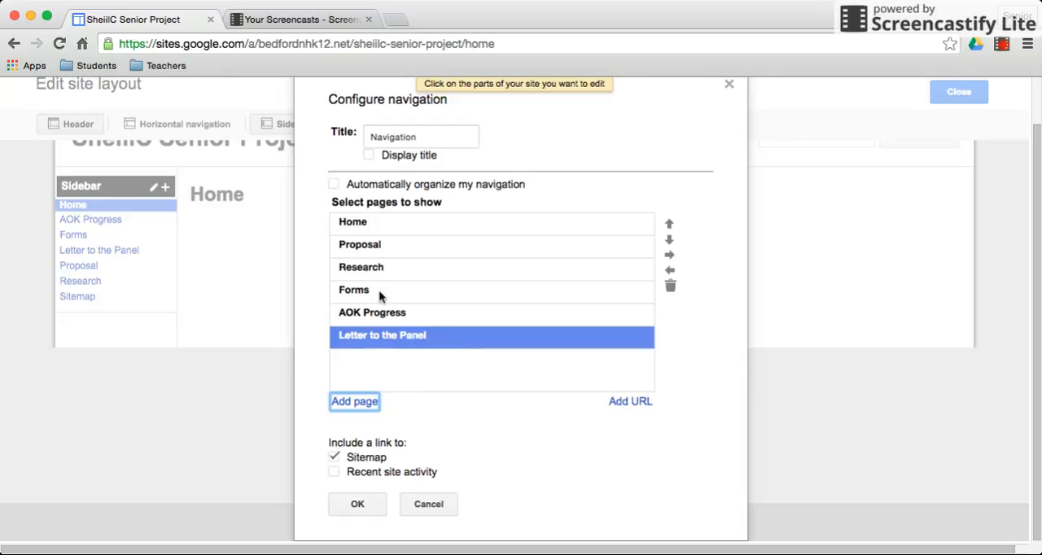
# - Confirm the Configure navigation dialog so the sidebar shows the six pages in manual order
pyautogui.click(371, 312)
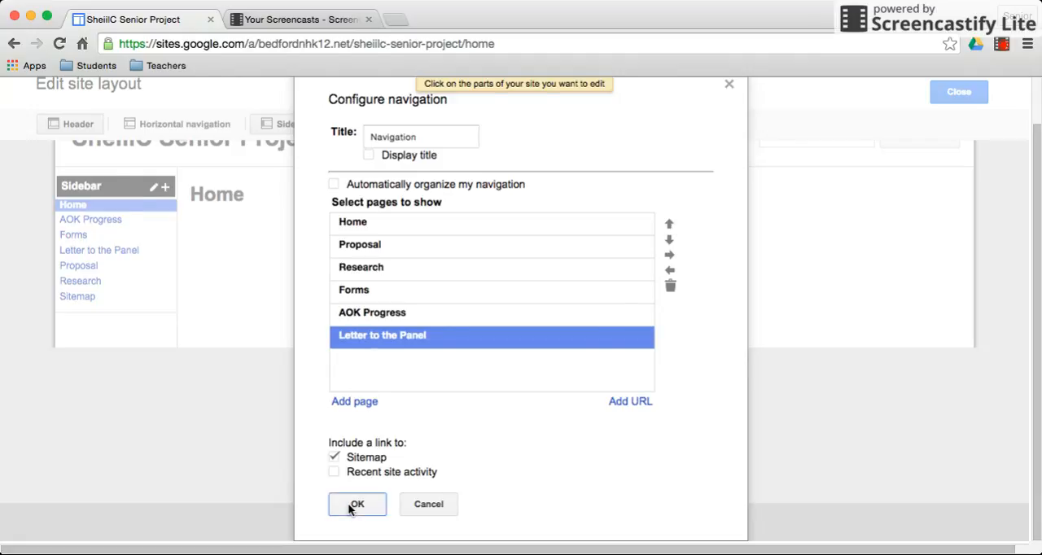
pyautogui.click(356, 505)
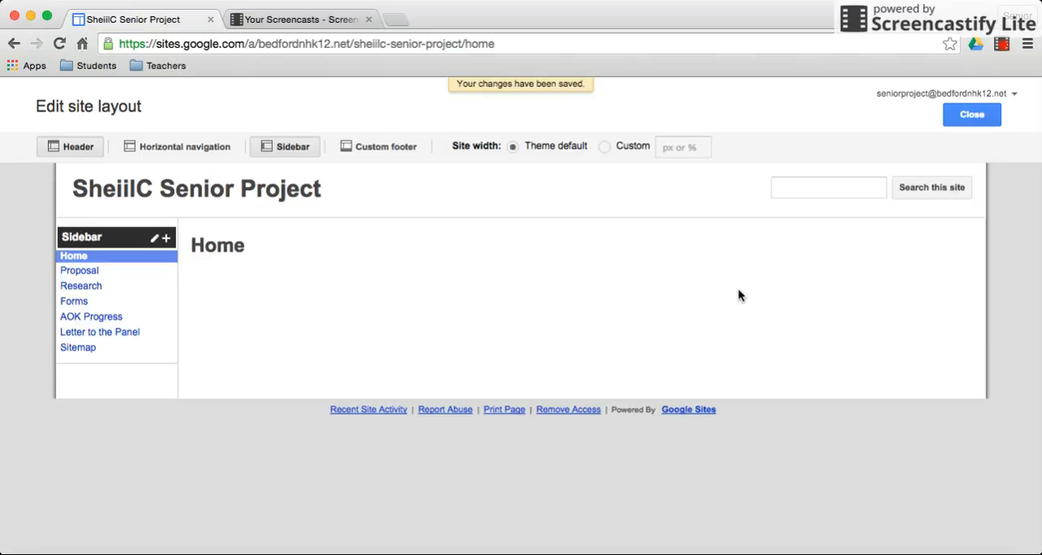
pyautogui.moveTo(970, 114)
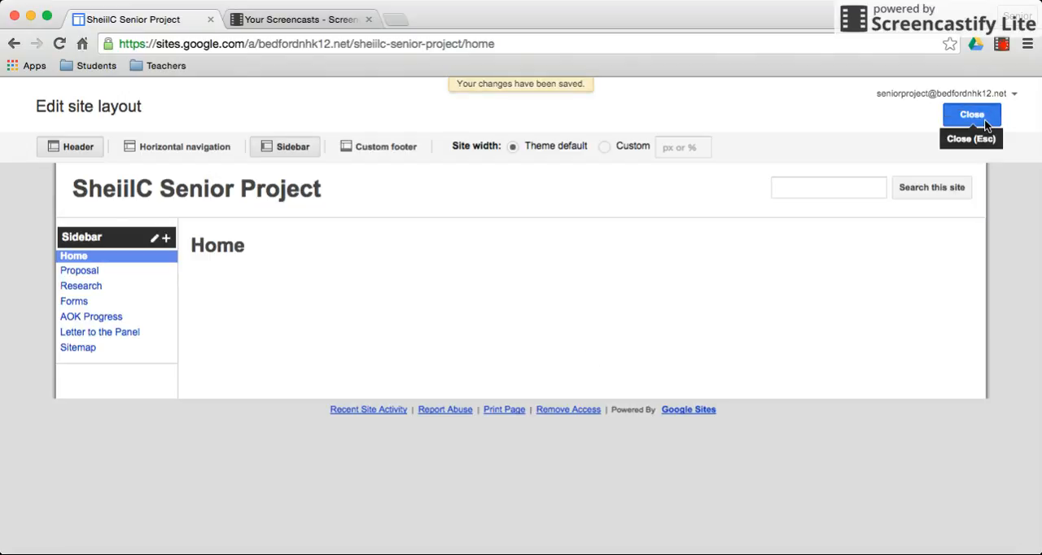
# - Close layout editing and return to the live Home page with the reordered sidebar
pyautogui.click(971, 114)
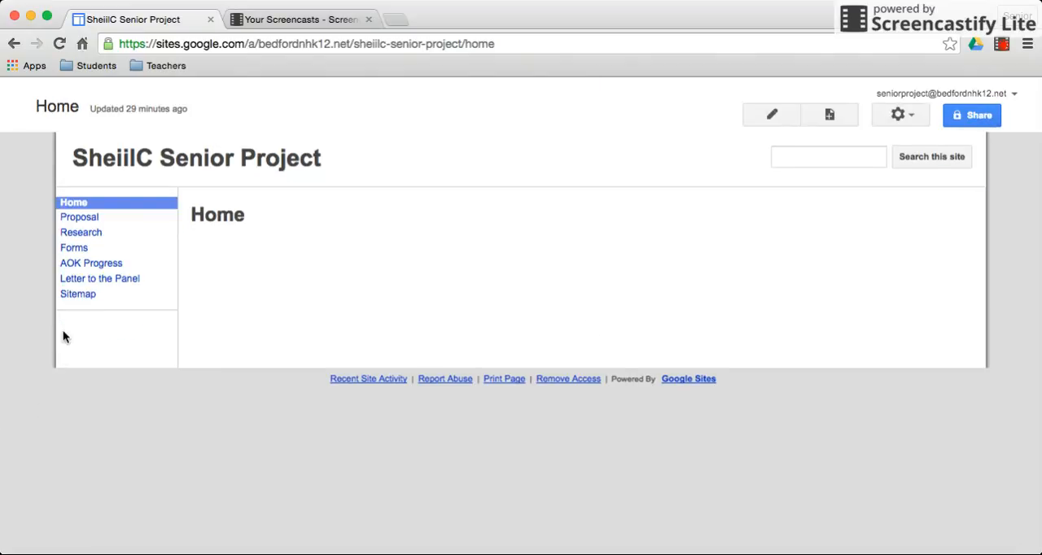
pyautogui.moveTo(101, 361)
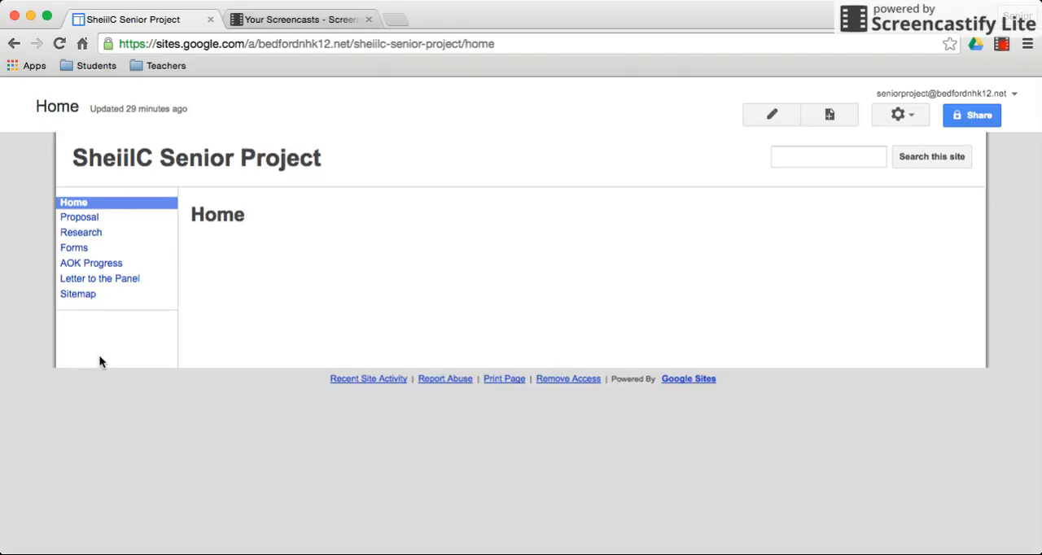